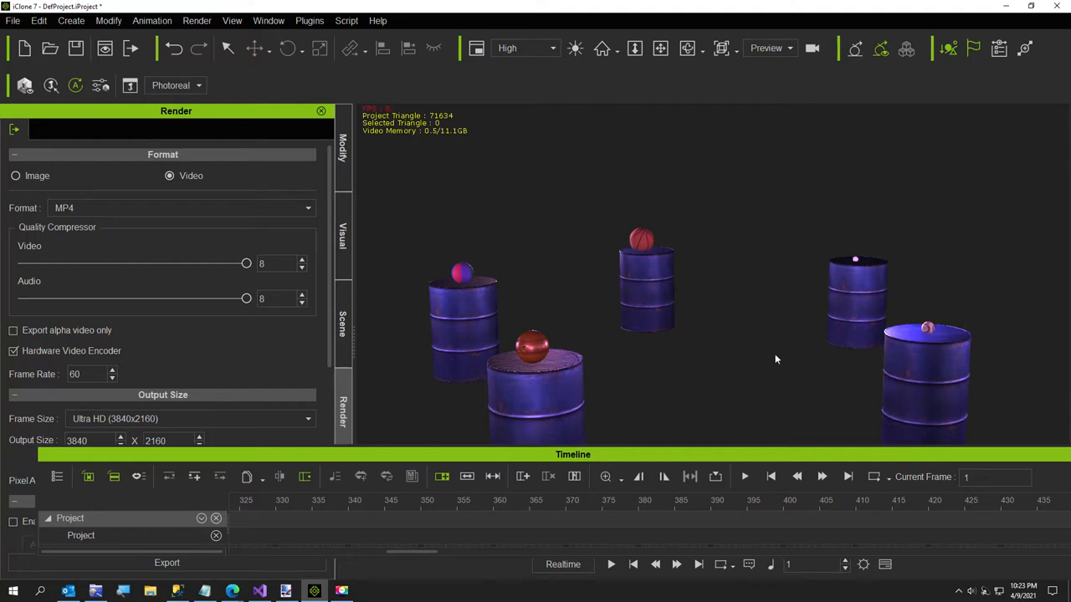
# Step: Switch the side panel to the Scene prop list and select one of the balls
pyautogui.click(342, 326)
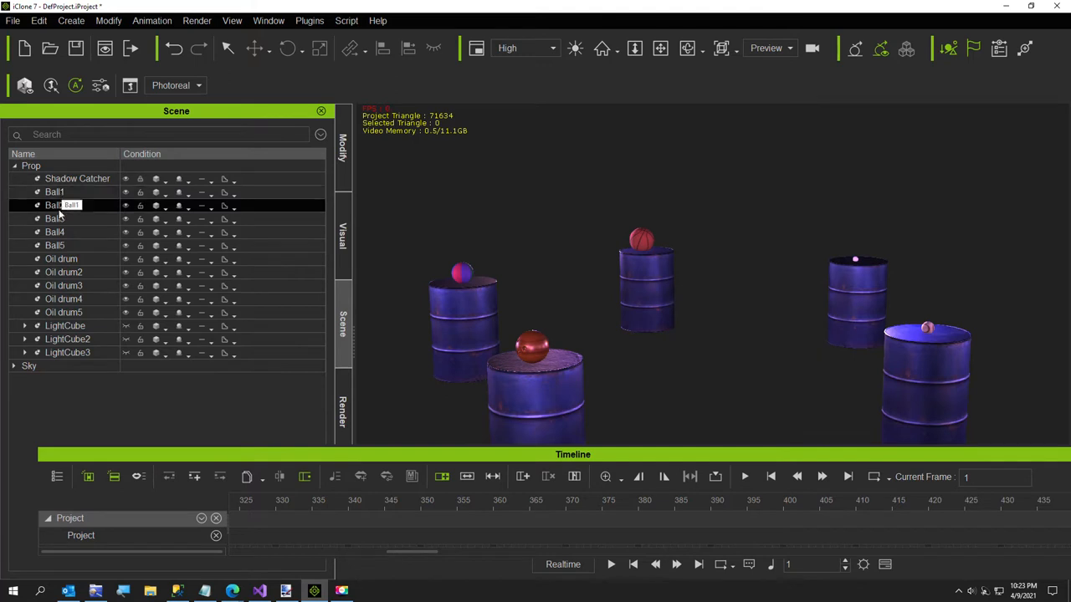
pyautogui.click(54, 245)
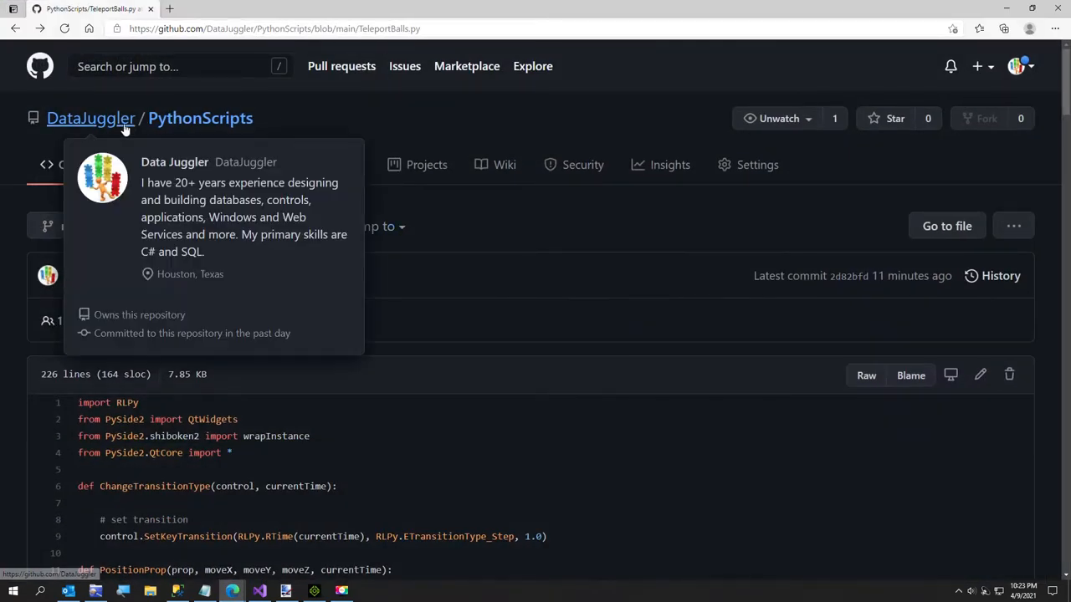
# Step: Locate TeleportBalls.py in the PythonScripts repository file list and load it
pyautogui.click(200, 118)
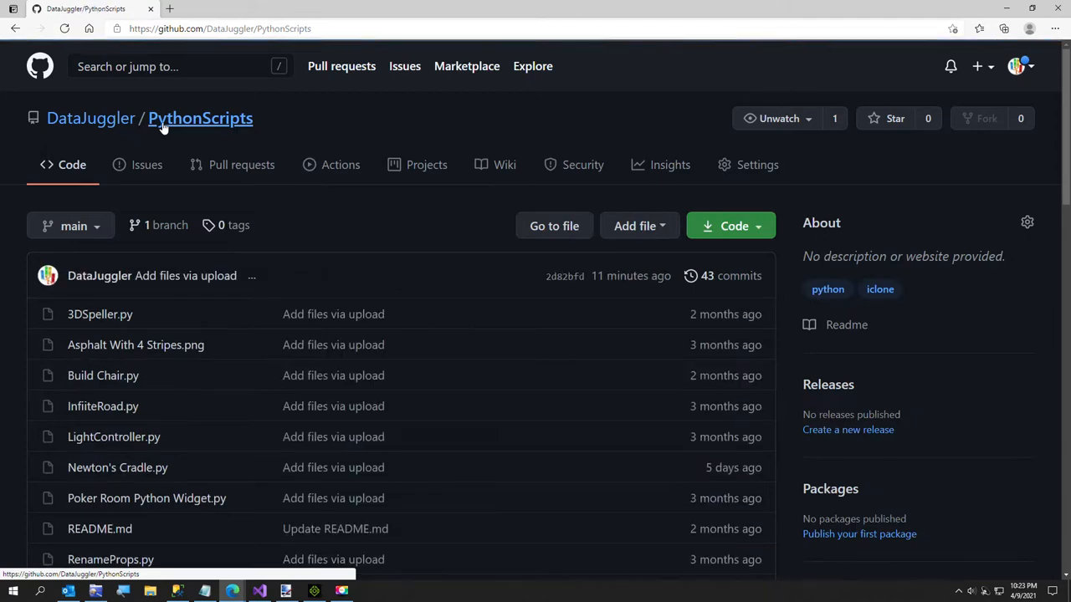
pyautogui.scroll(-3)
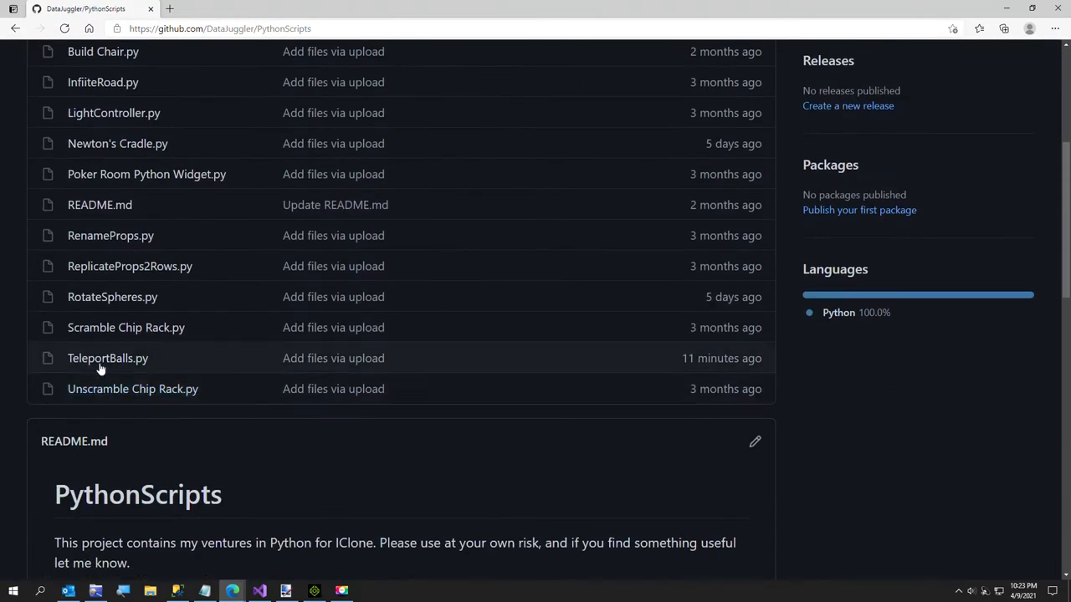
pyautogui.moveTo(107, 358)
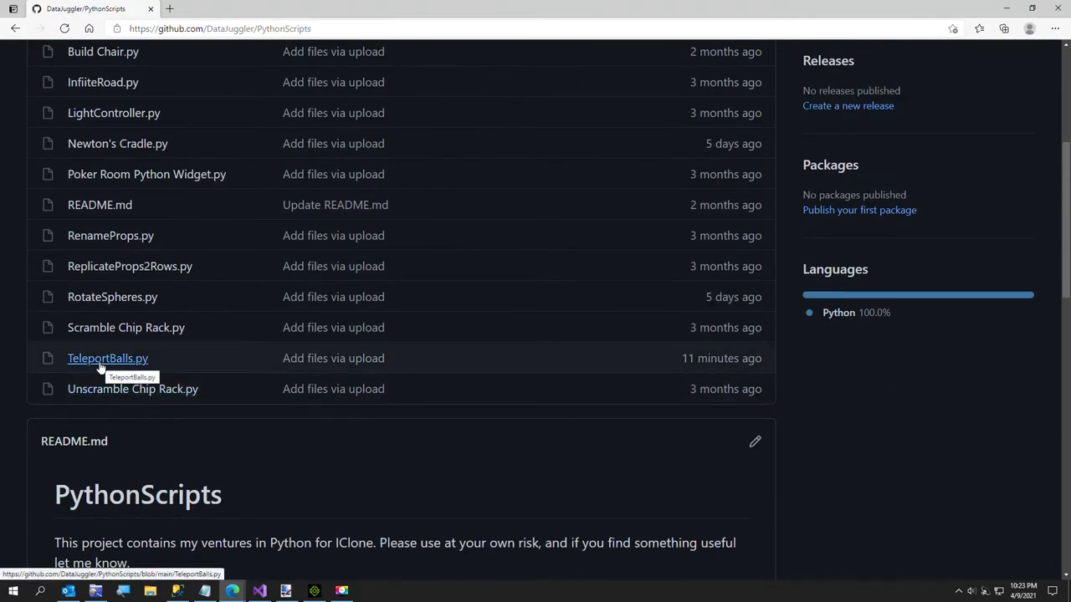
pyautogui.click(107, 358)
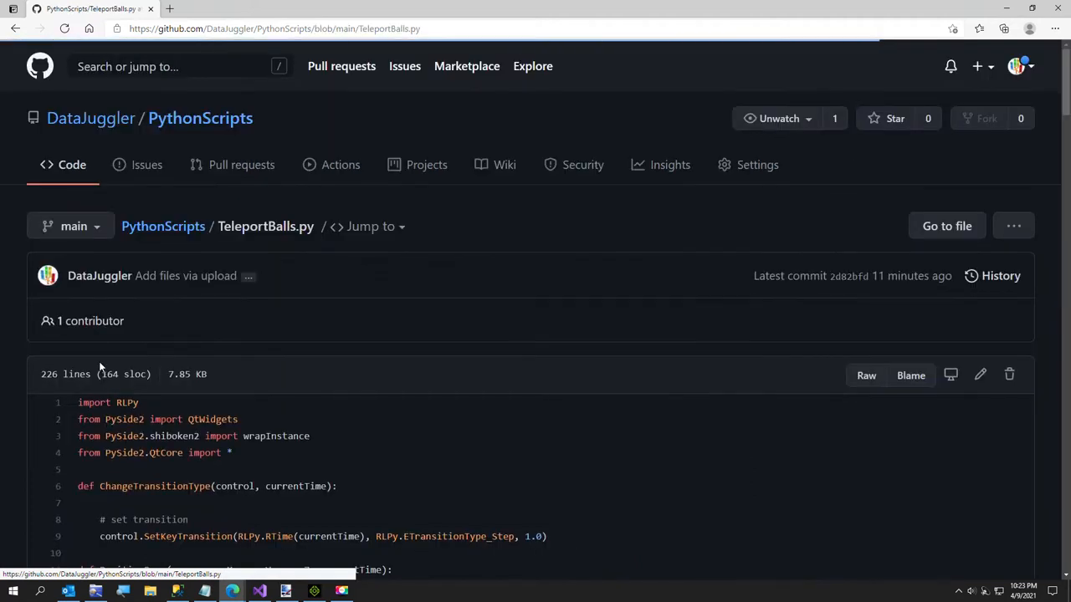
pyautogui.moveTo(876, 8)
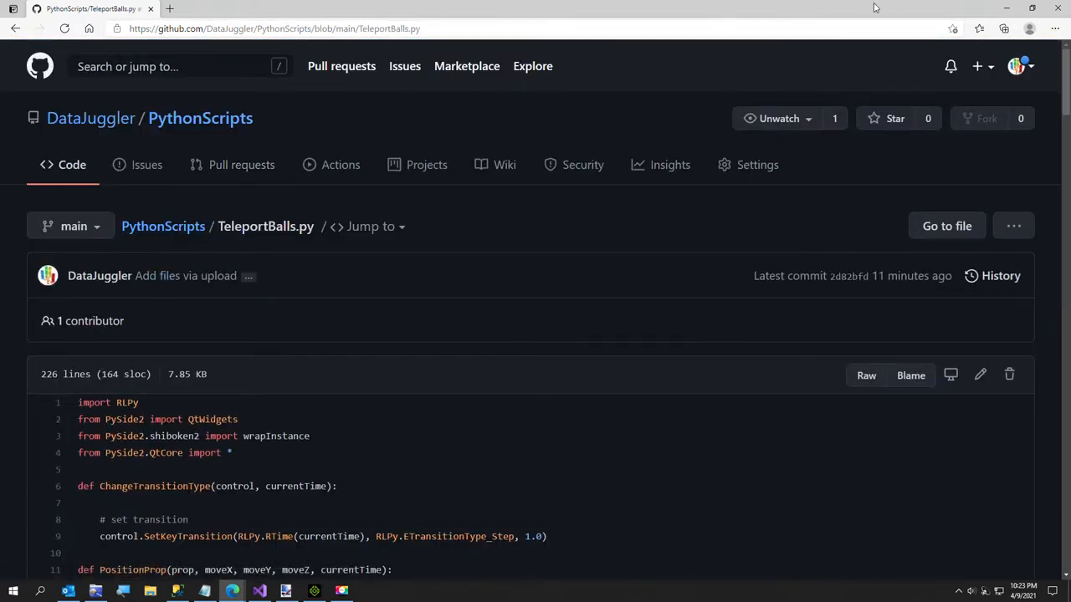
# Step: Bring the file's code into view, showing its RLPy imports and position-keying functions
pyautogui.click(286, 591)
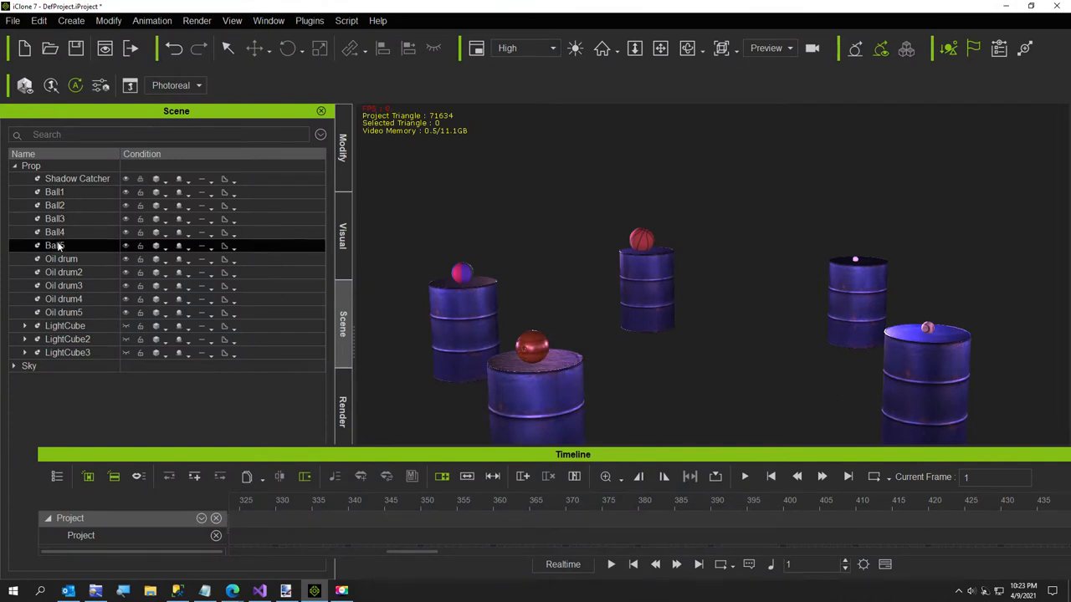
pyautogui.click(346, 20)
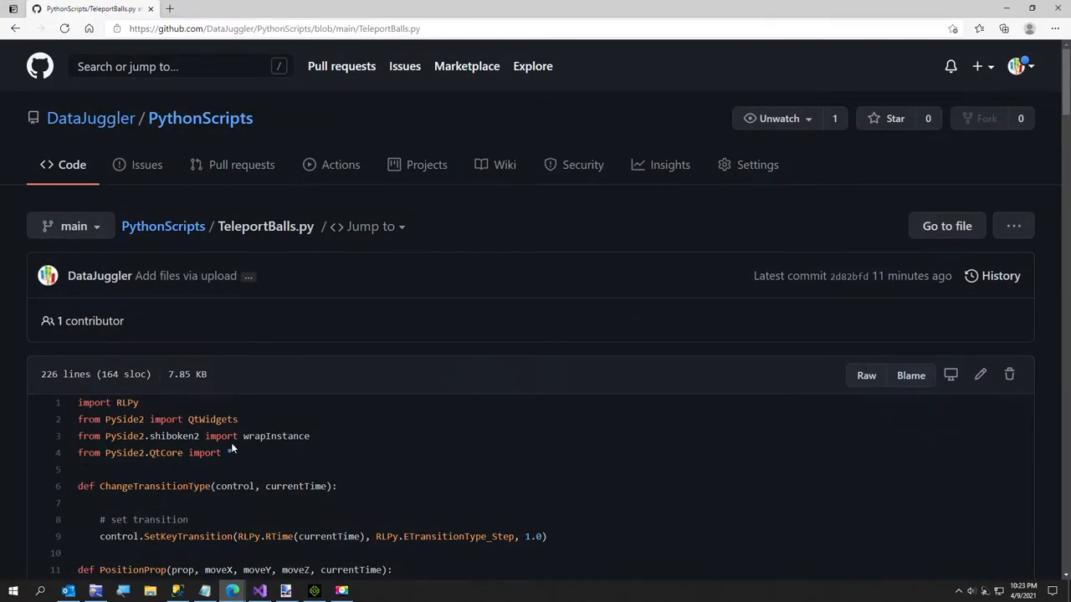
pyautogui.scroll(-3)
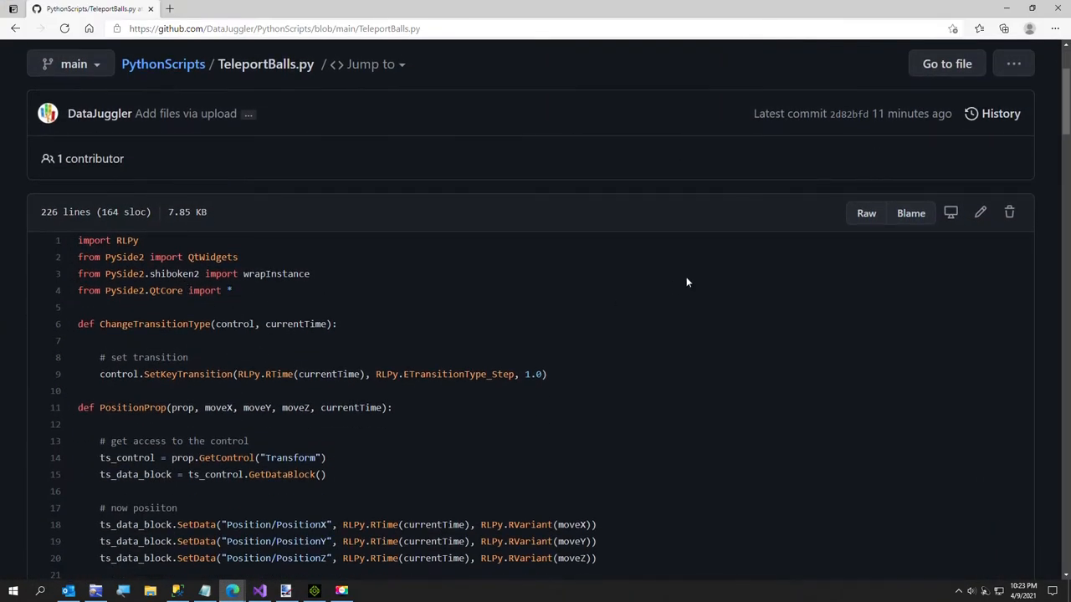
pyautogui.moveTo(911, 212)
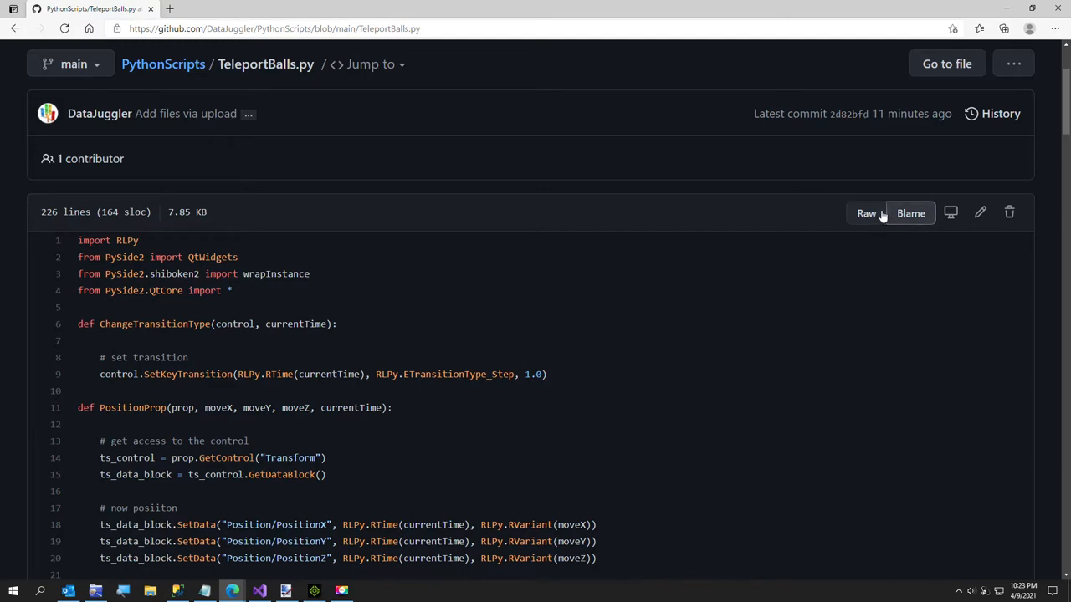
# Step: View TeleportBalls.py as raw text, select all its code with Ctrl+A, and close the page
pyautogui.click(865, 214)
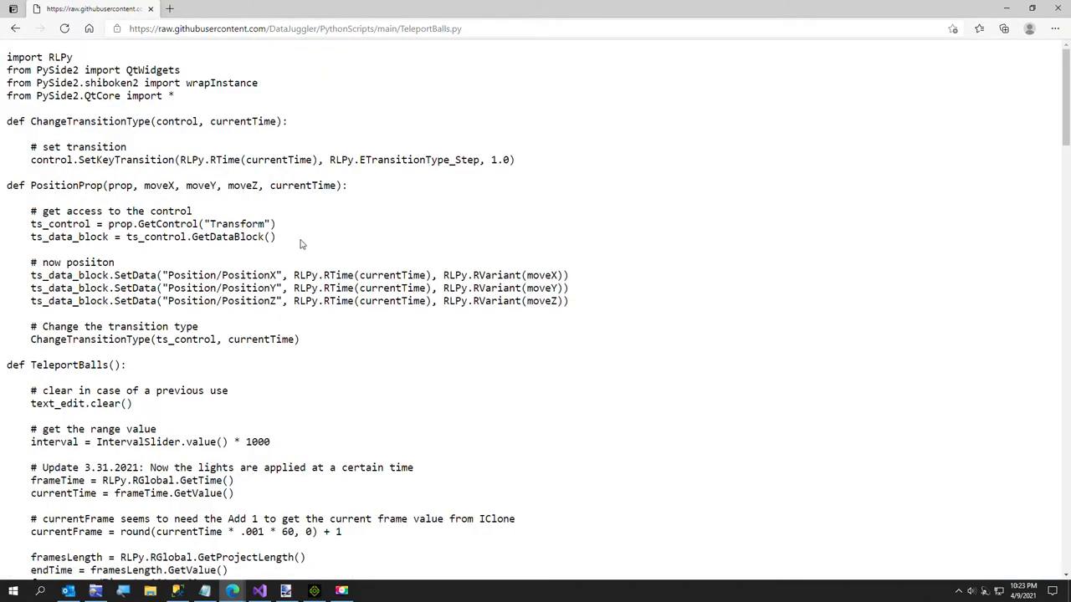
pyautogui.press('ctrl+a')
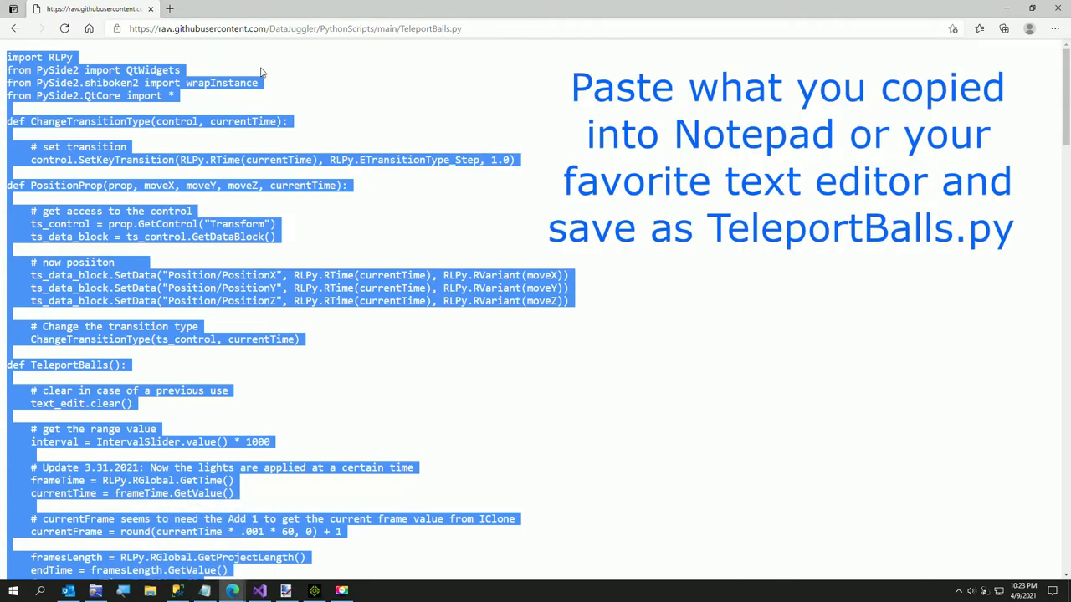
pyautogui.moveTo(972, 23)
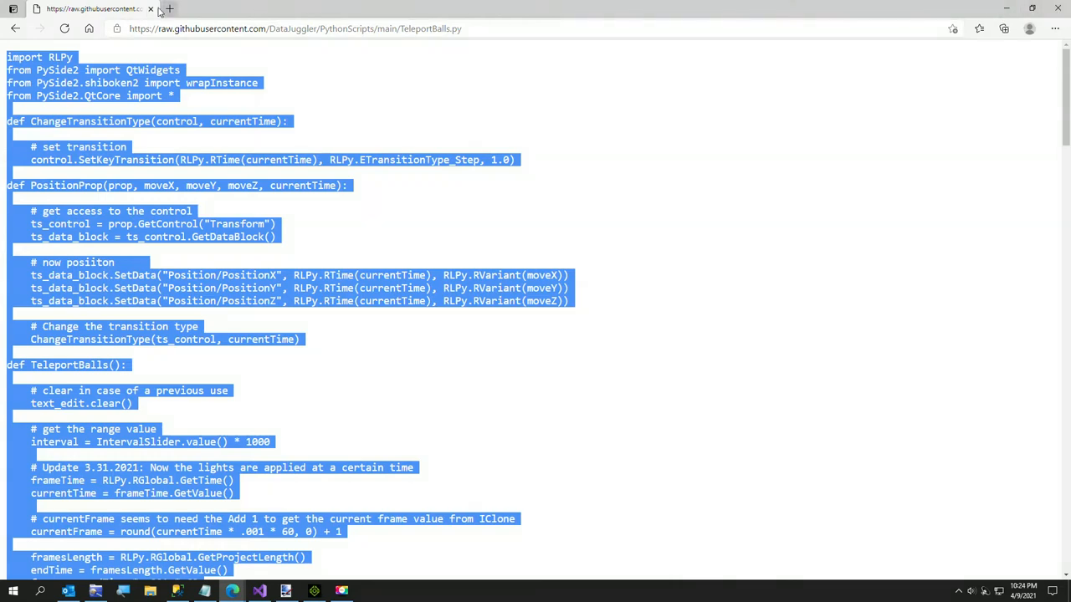
pyautogui.click(313, 592)
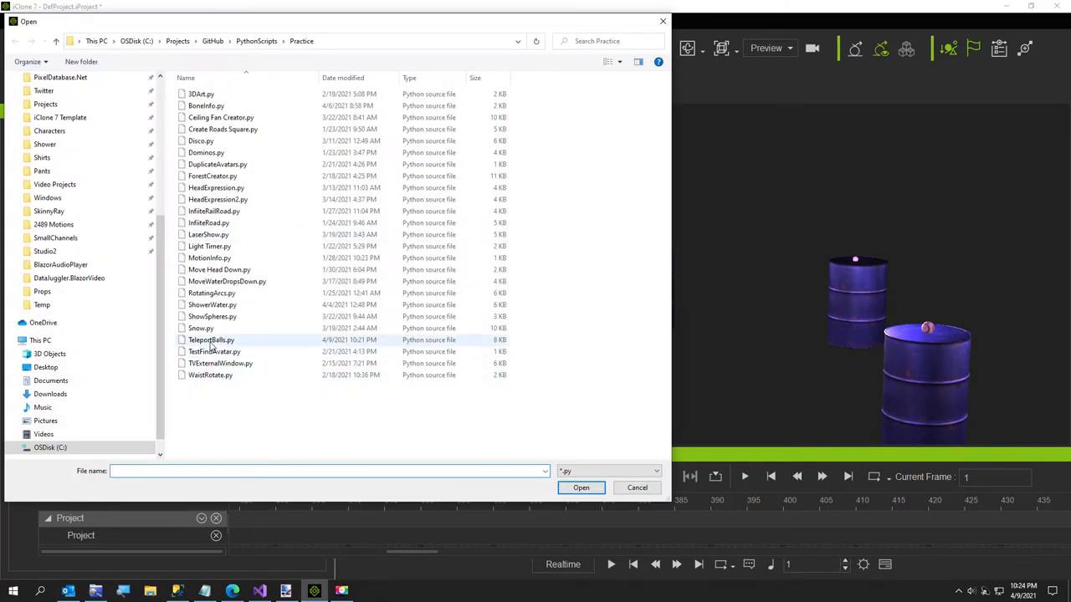
# Step: Load TeleportBalls.py, move its widget over the scene list, and shorten the Interval Seconds
pyautogui.click(581, 488)
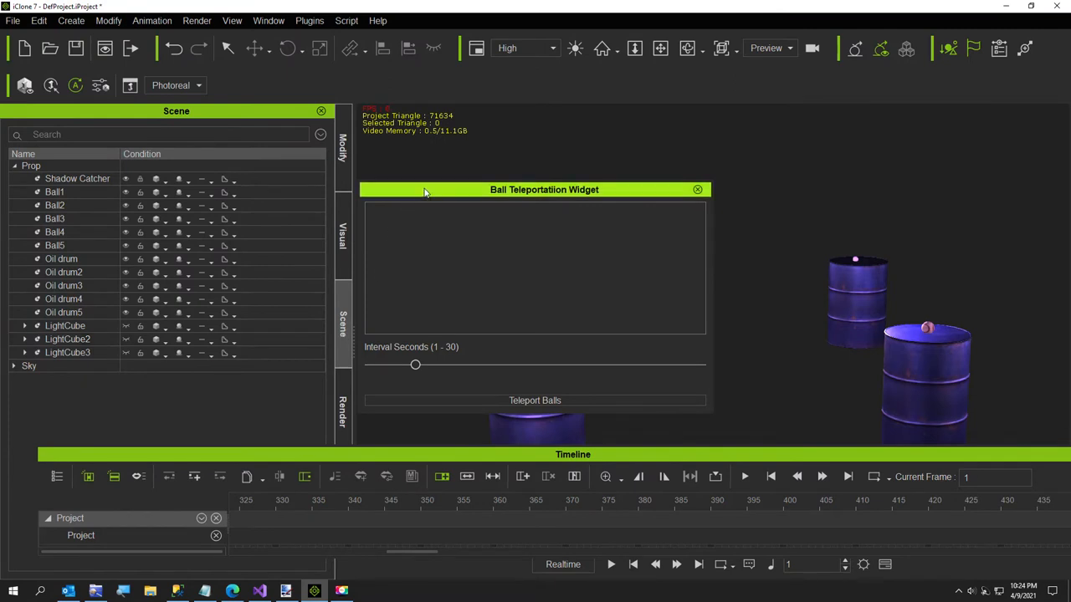
pyautogui.moveTo(544, 190); pyautogui.dragTo(263, 158)
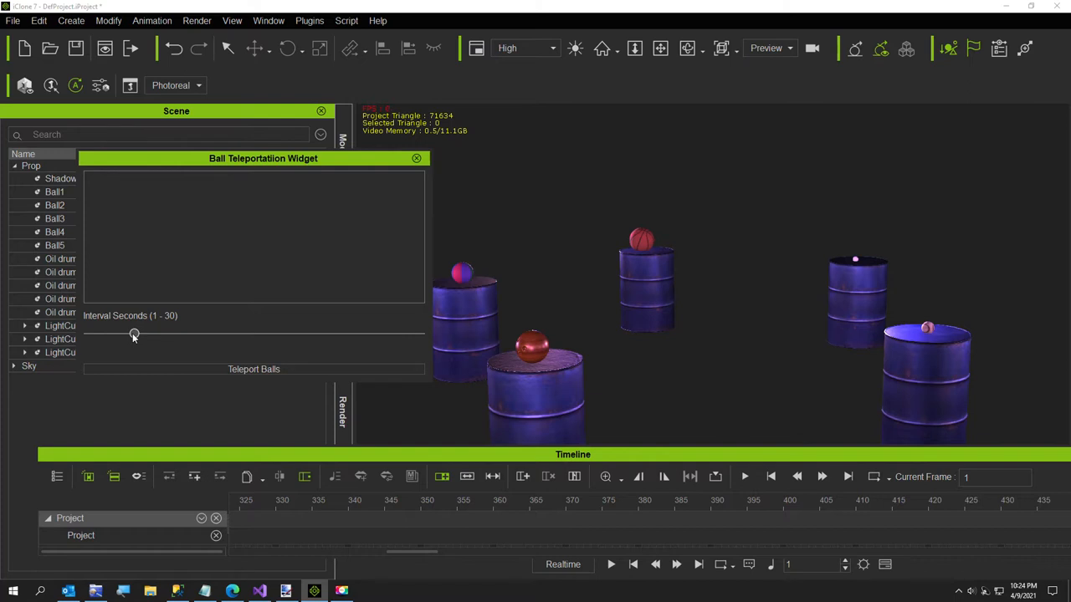
pyautogui.moveTo(134, 333); pyautogui.dragTo(112, 333)
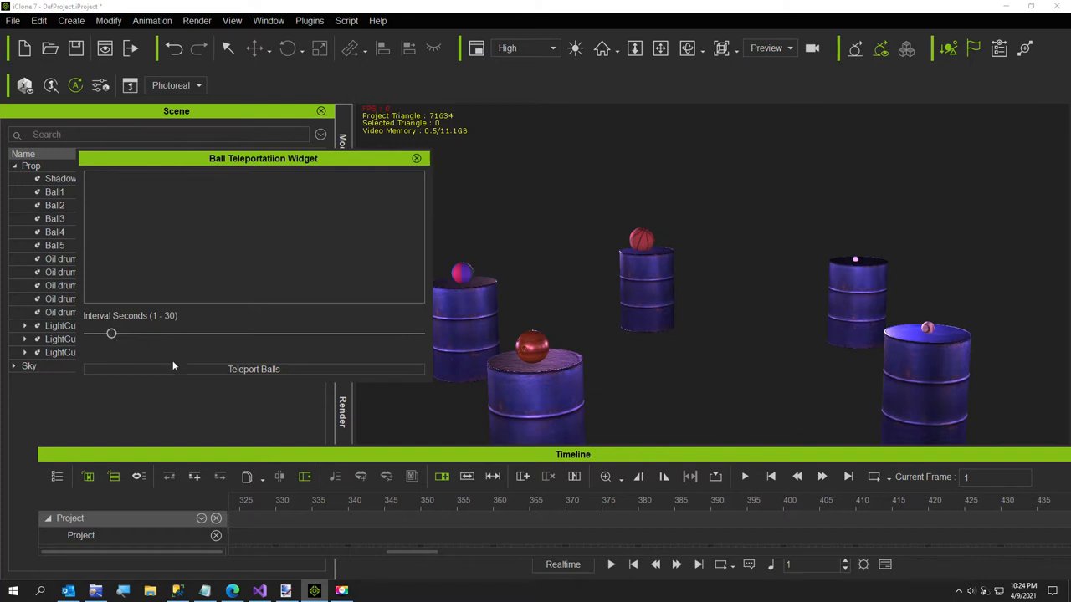
# Step: Run Teleport Balls to generate the animation through frame 1800, then bring up the script in Visual Studio
pyautogui.click(253, 369)
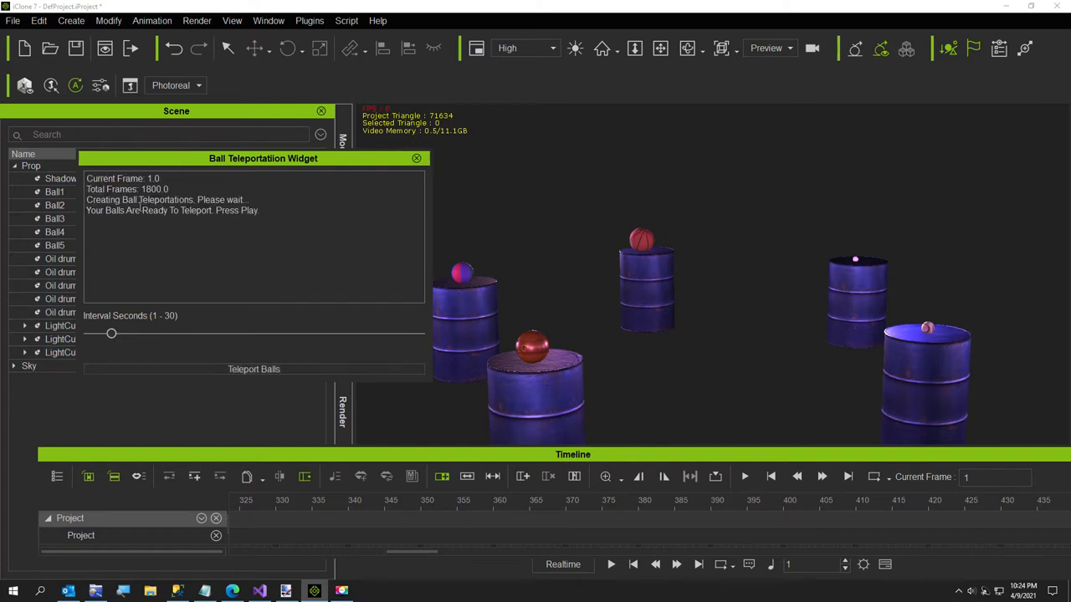
pyautogui.moveTo(264, 158); pyautogui.dragTo(486, 180)
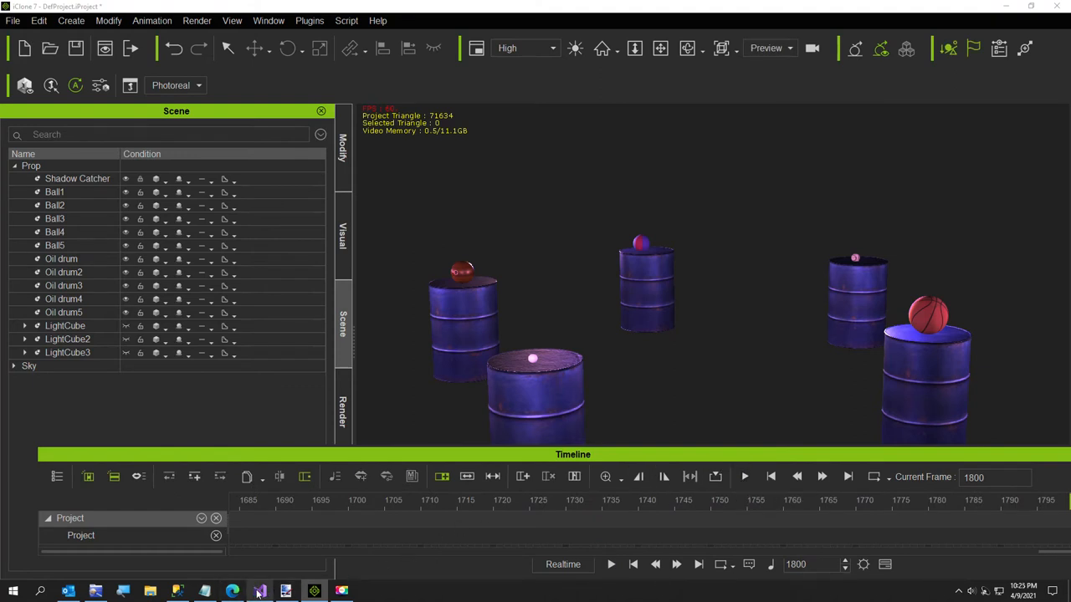
pyautogui.click(259, 591)
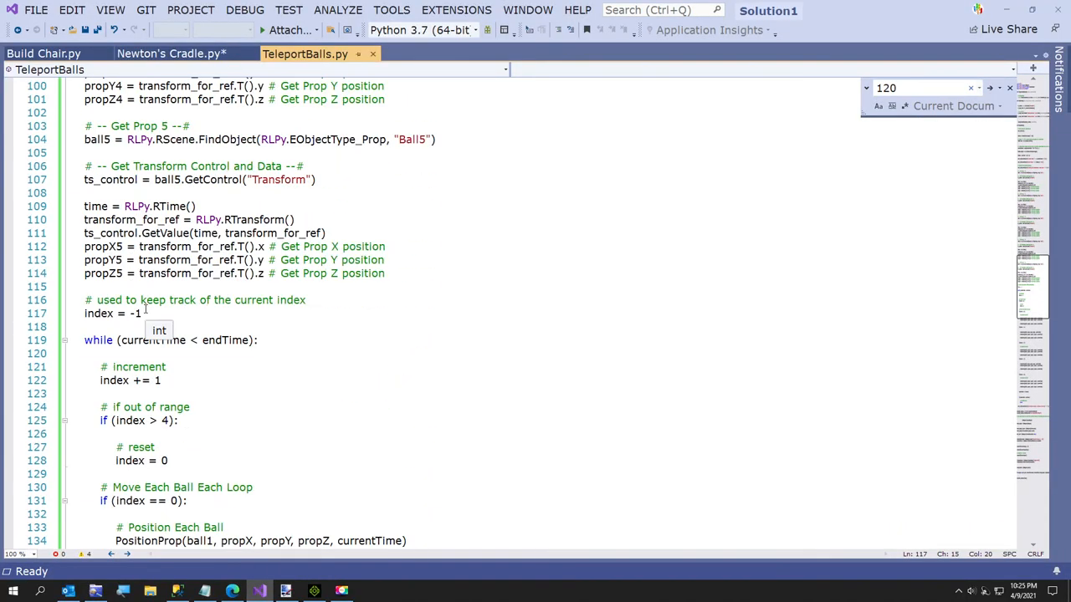
pyautogui.scroll(-3)
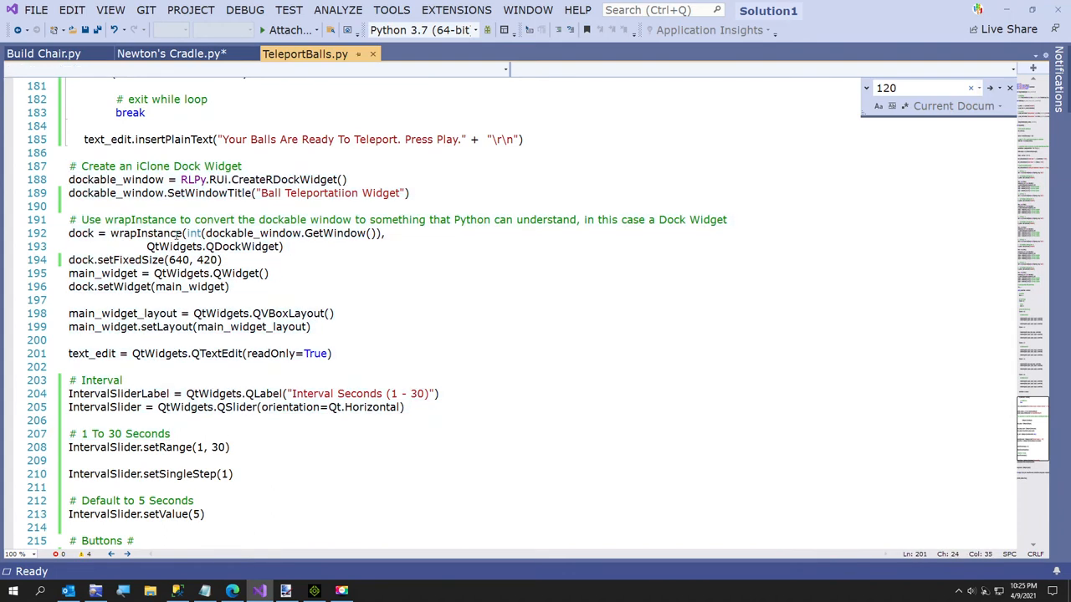
pyautogui.scroll(-3)
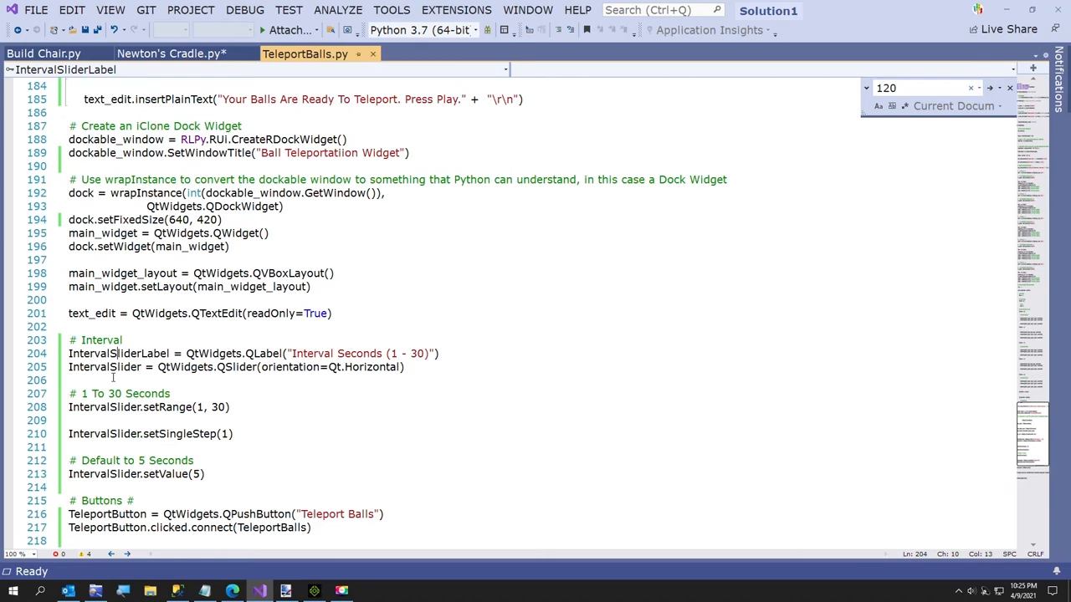
pyautogui.scroll(-3)
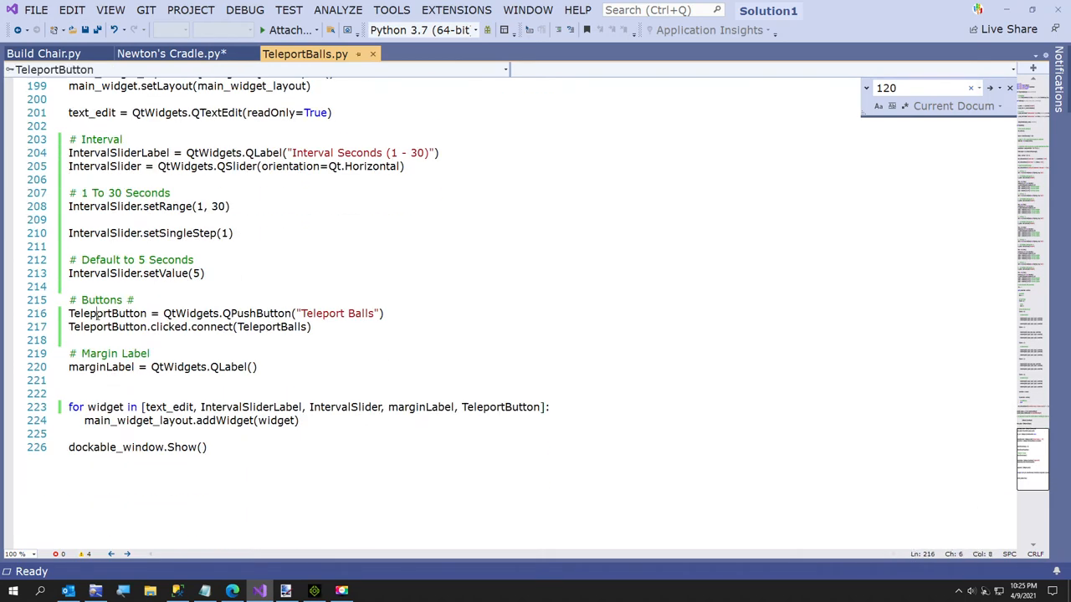
pyautogui.moveTo(214, 474)
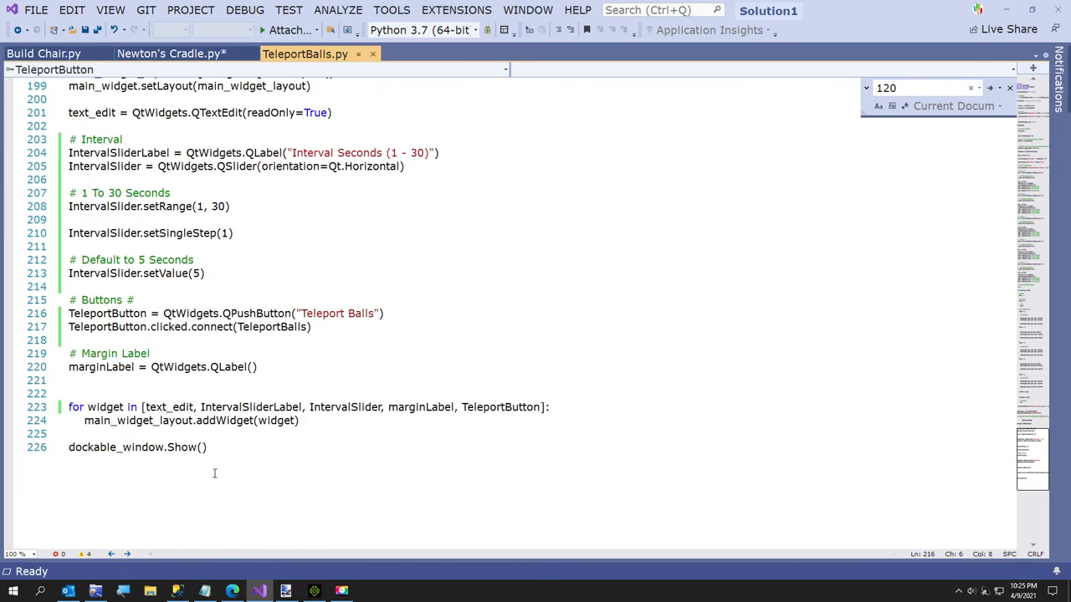
pyautogui.scroll(3)
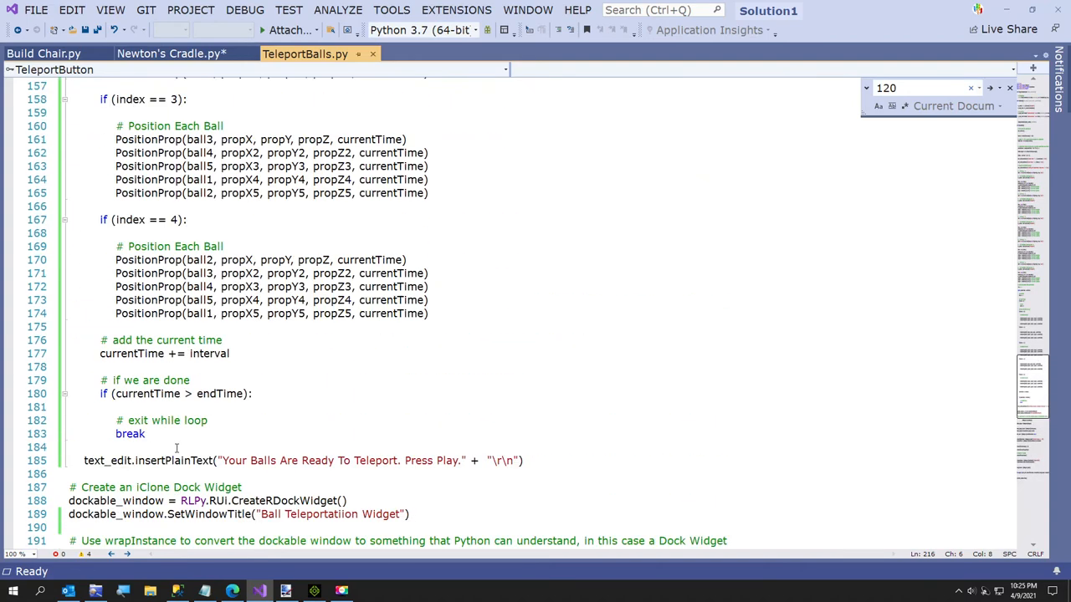
pyautogui.scroll(3)
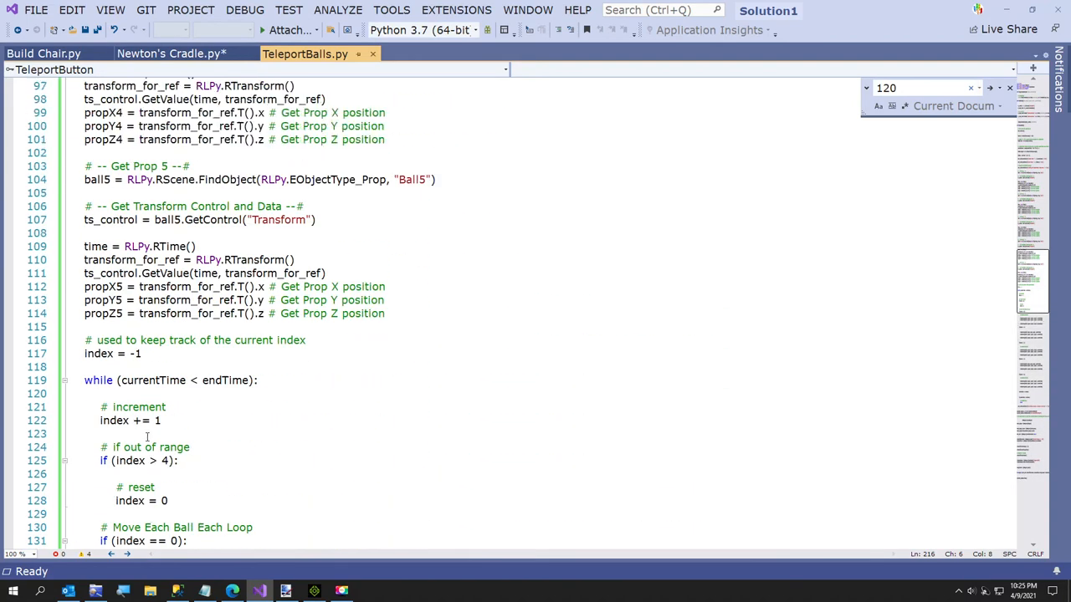
pyautogui.scroll(3)
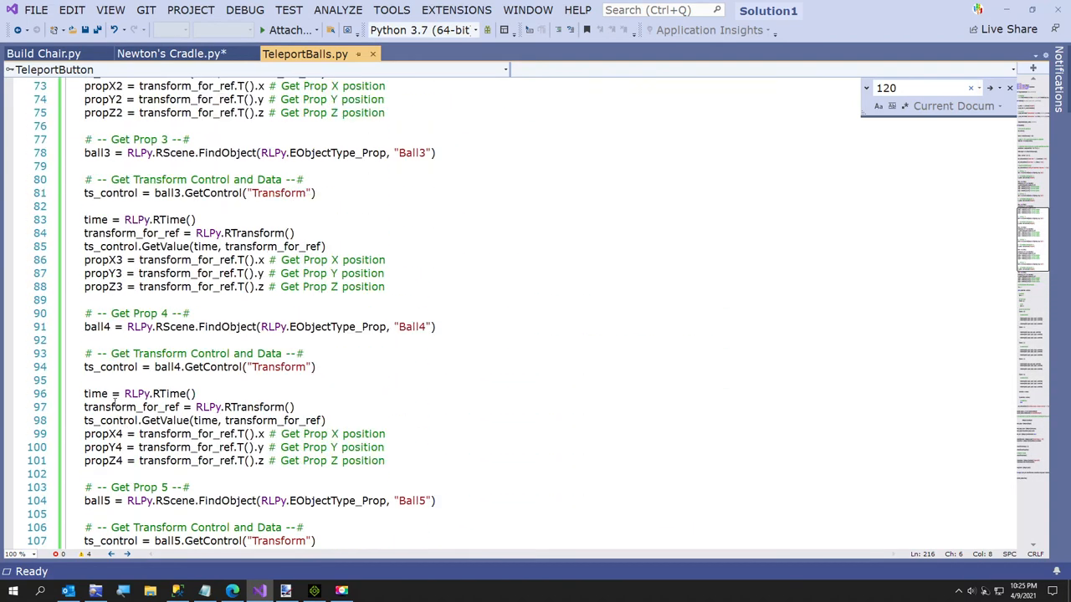
pyautogui.scroll(3)
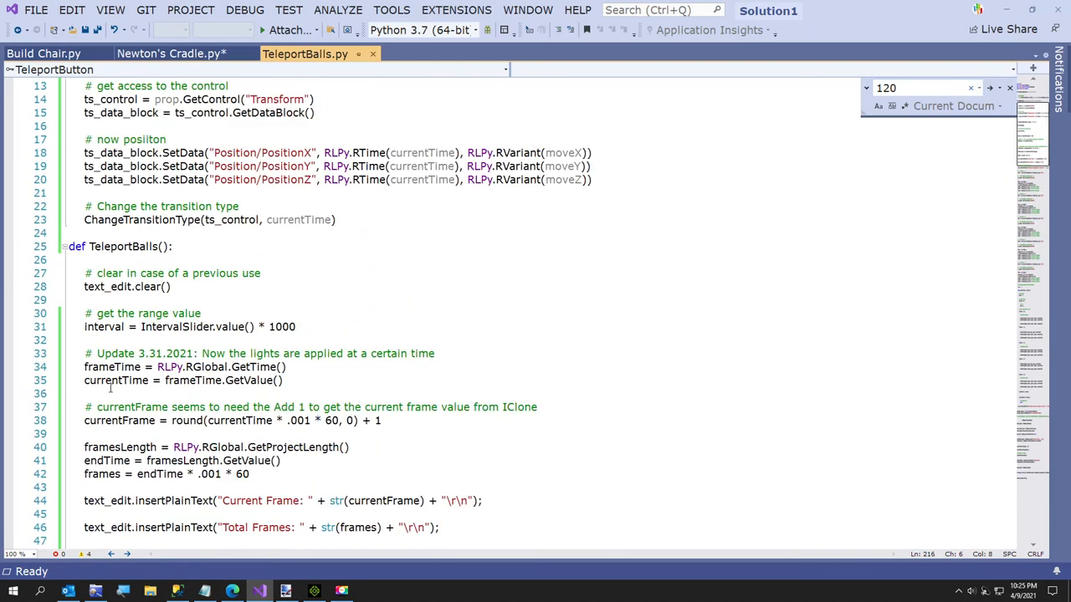
pyautogui.scroll(-3)
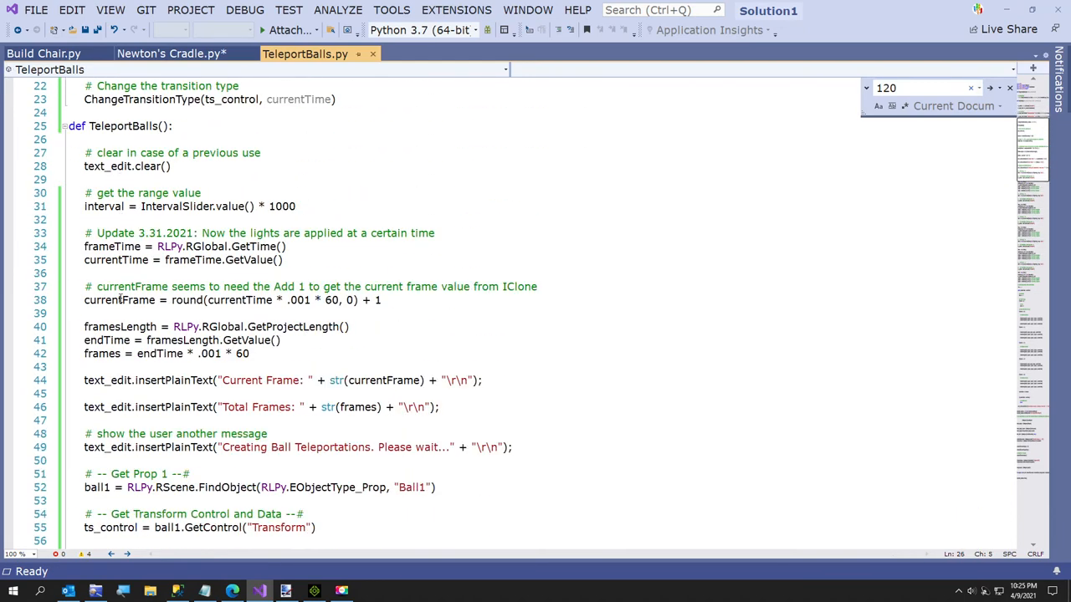
pyautogui.scroll(-3)
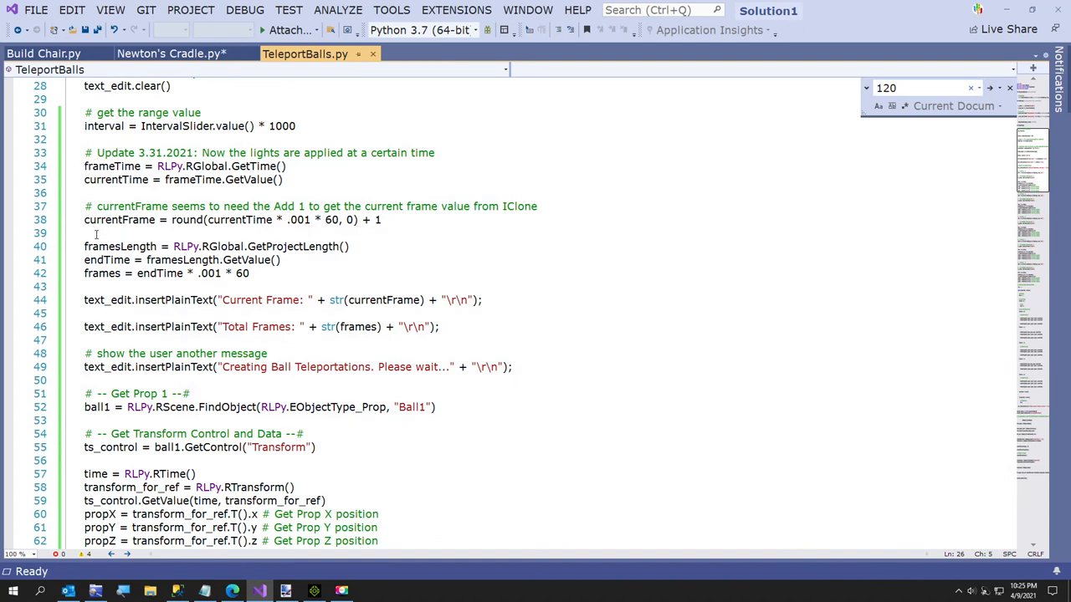
pyautogui.scroll(-3)
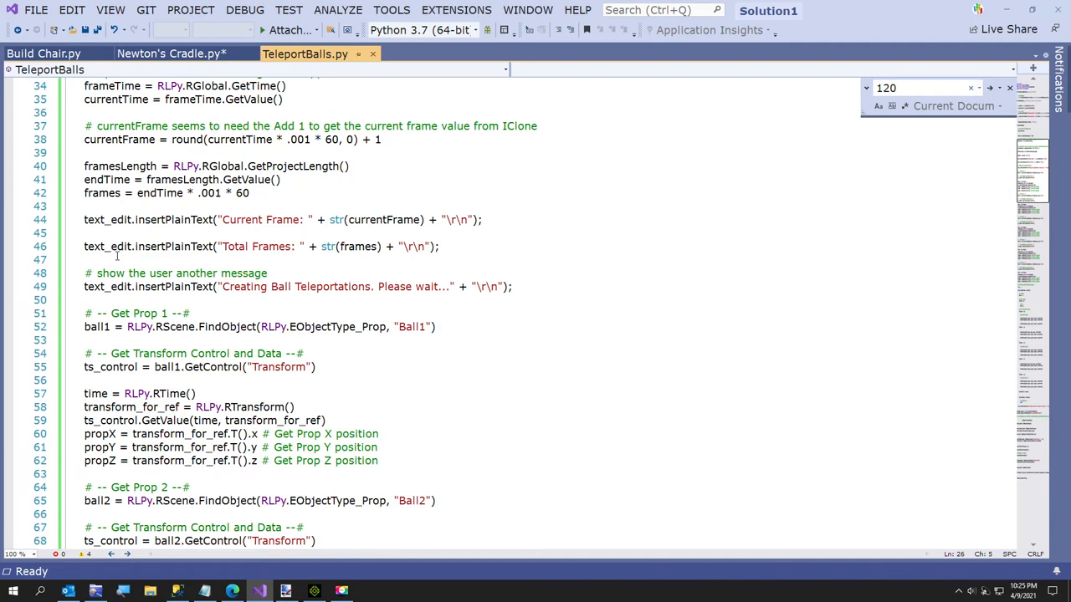
pyautogui.scroll(-3)
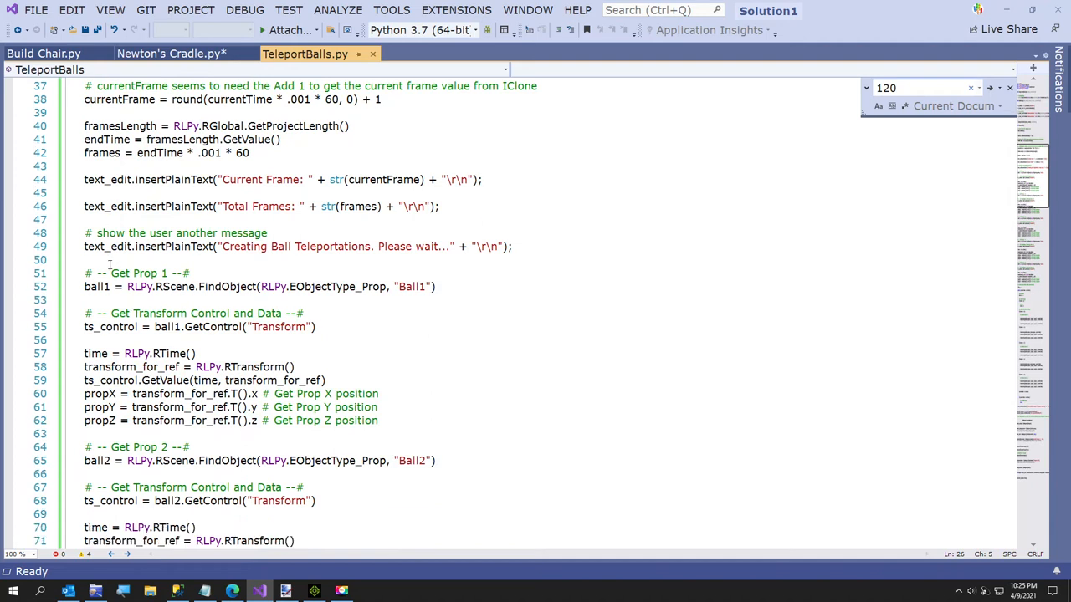
pyautogui.scroll(-3)
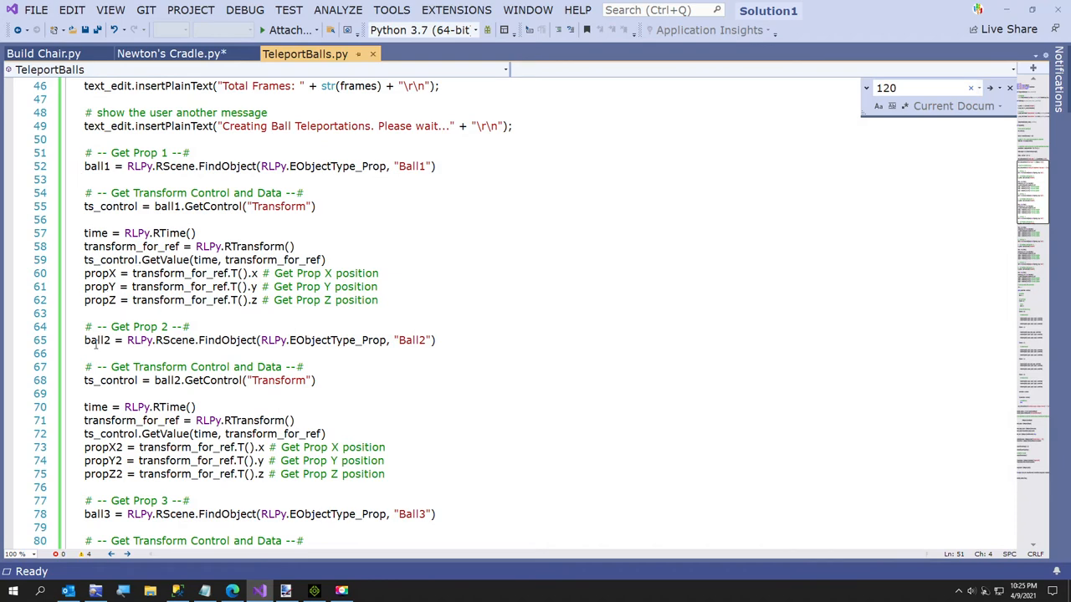
pyautogui.scroll(-3)
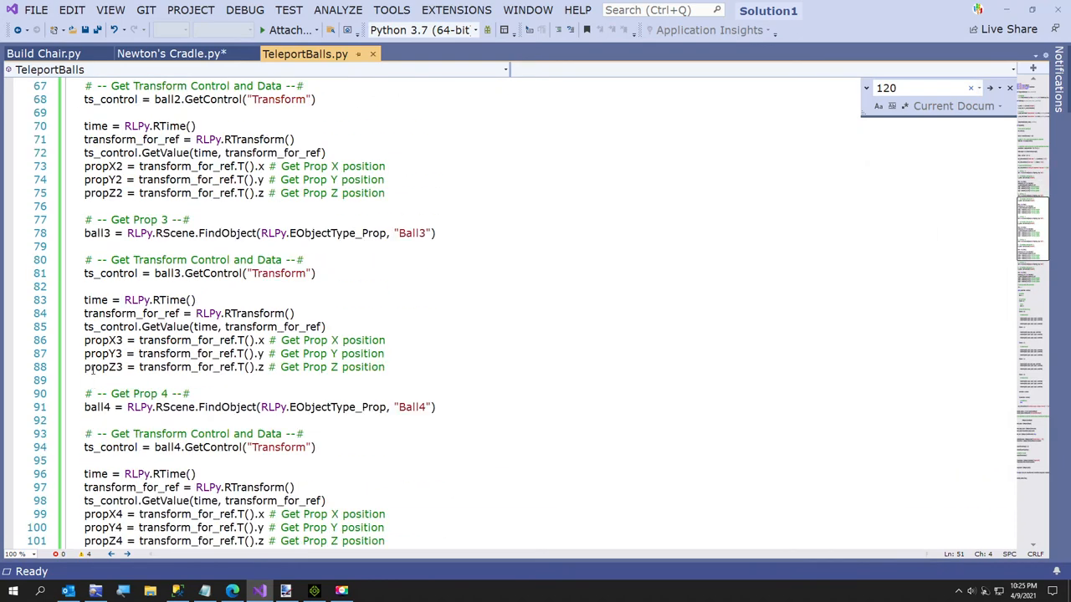
pyautogui.scroll(-3)
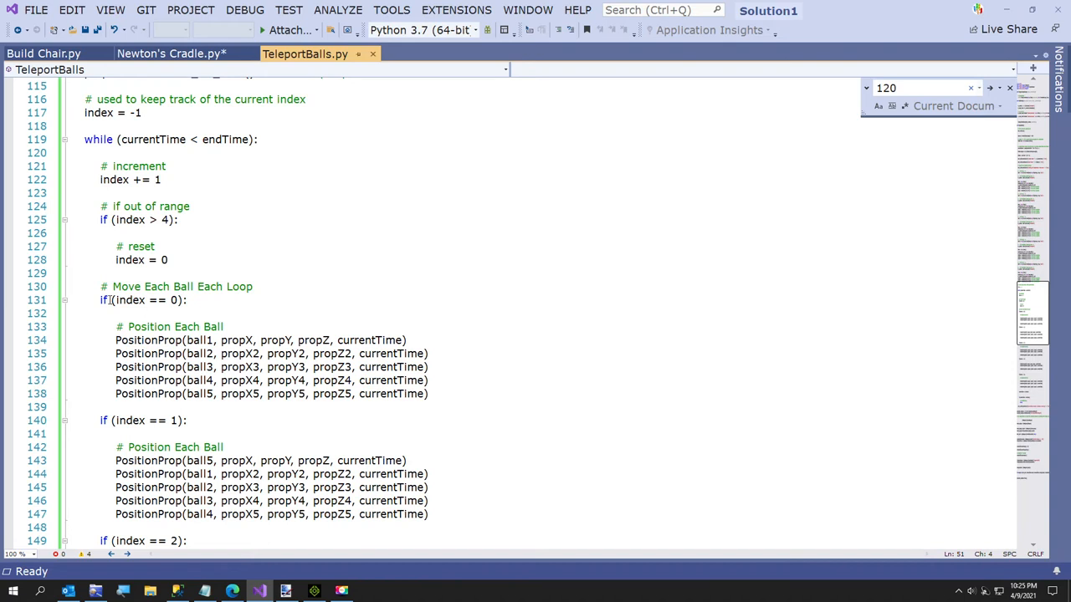
pyautogui.scroll(-3)
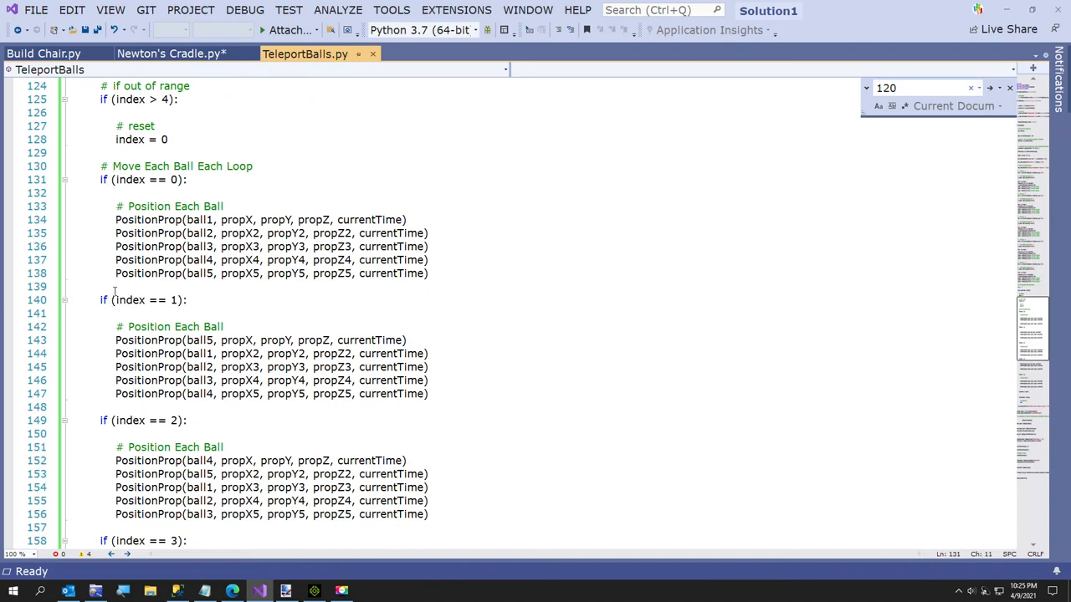
pyautogui.moveTo(101, 179); pyautogui.dragTo(430, 274)
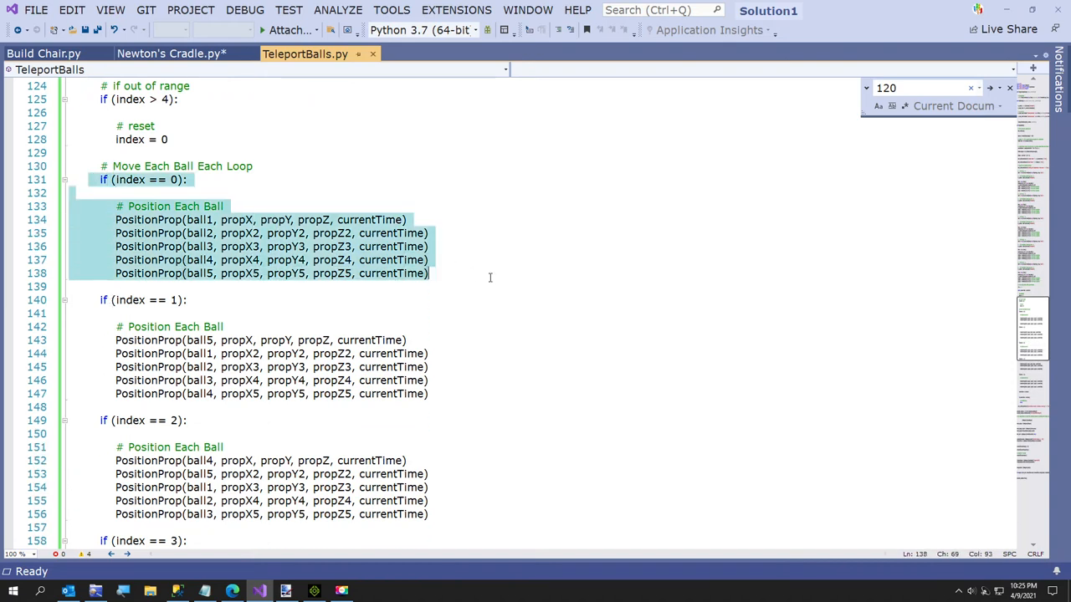
pyautogui.click(267, 245)
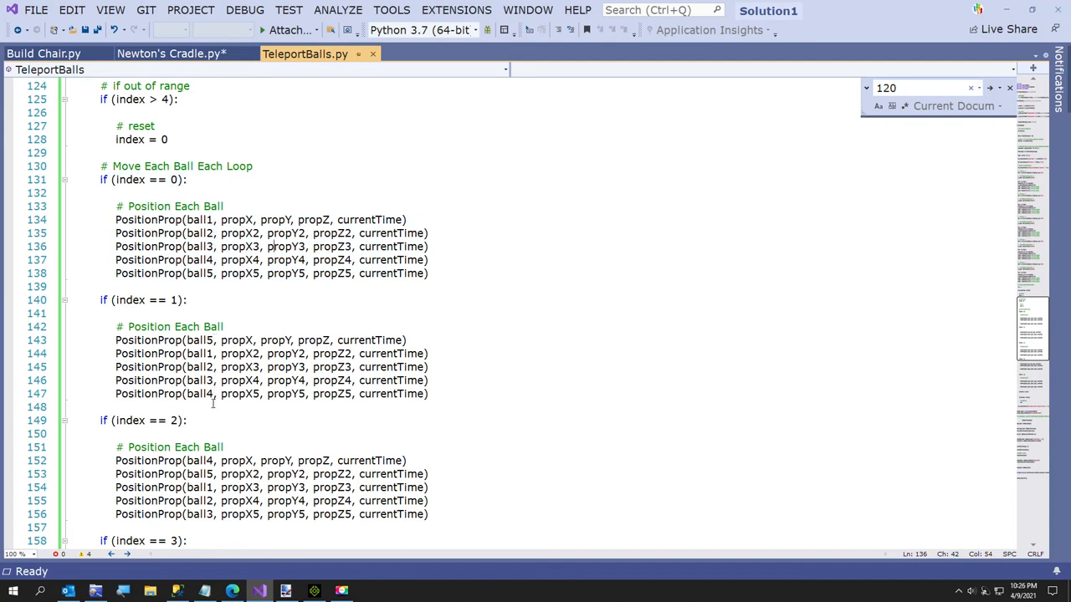
pyautogui.scroll(-3)
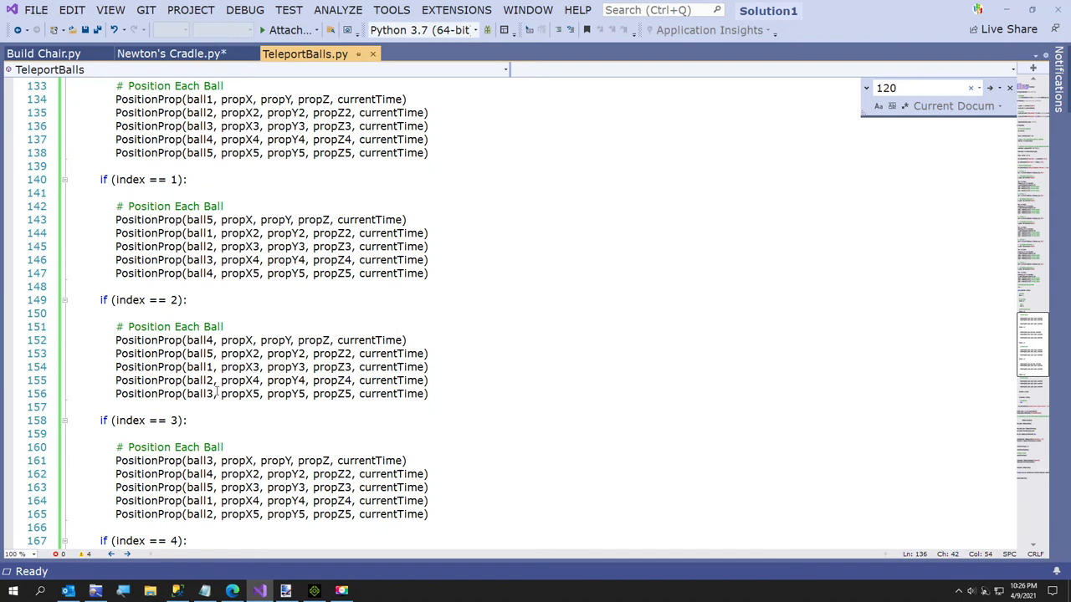
pyautogui.scroll(-3)
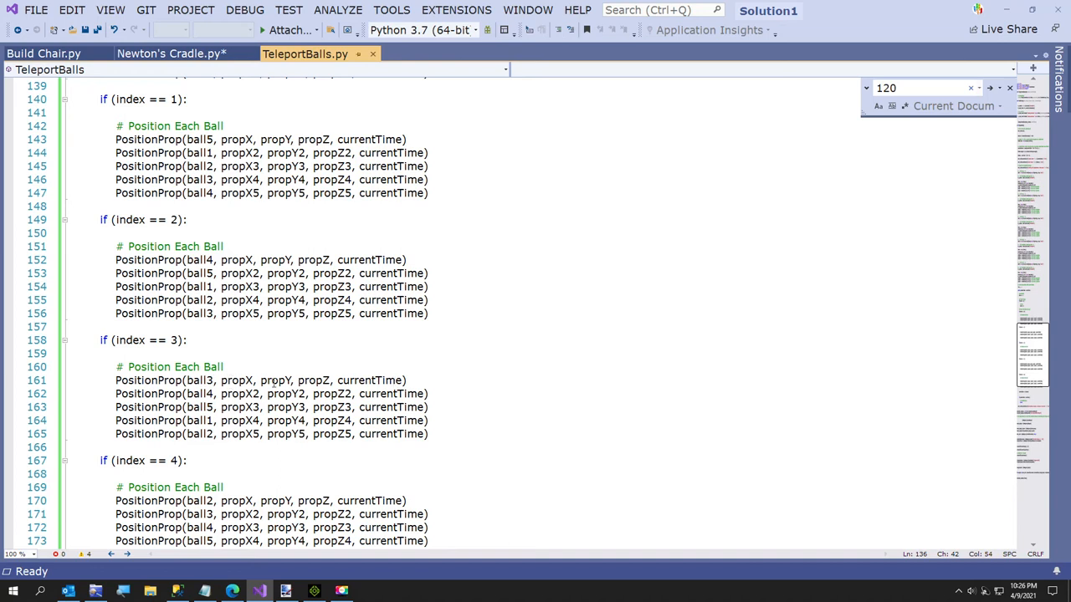
pyautogui.moveTo(237, 381)
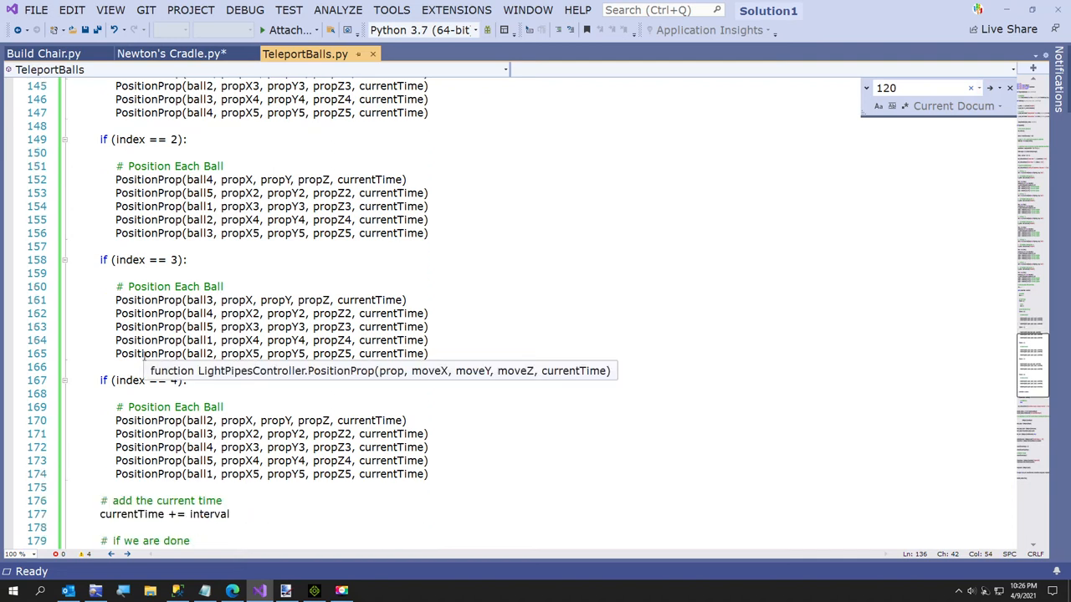
pyautogui.scroll(-3)
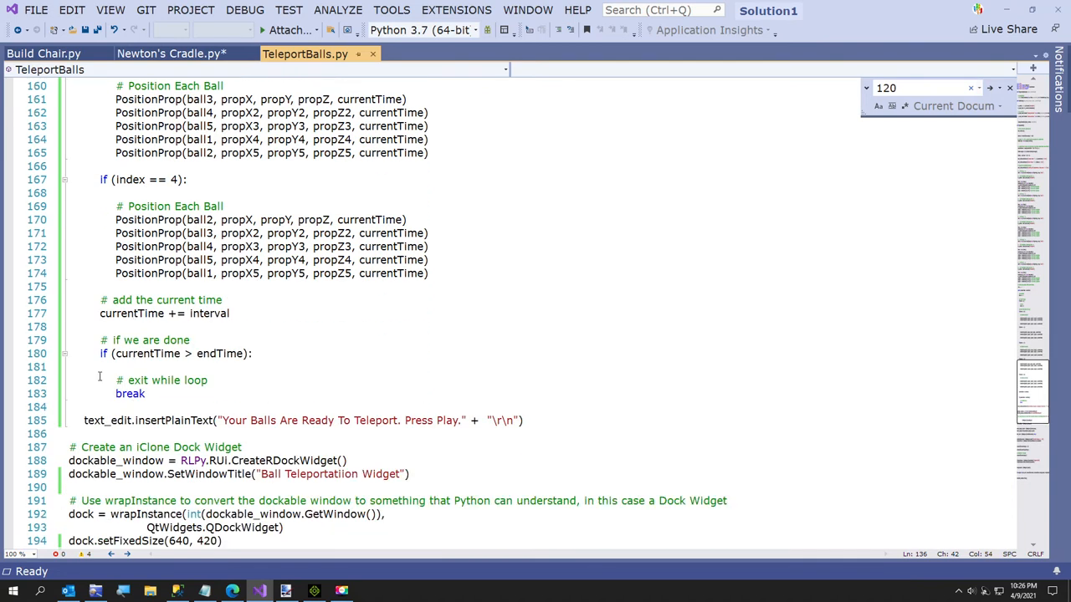
pyautogui.moveTo(134, 374)
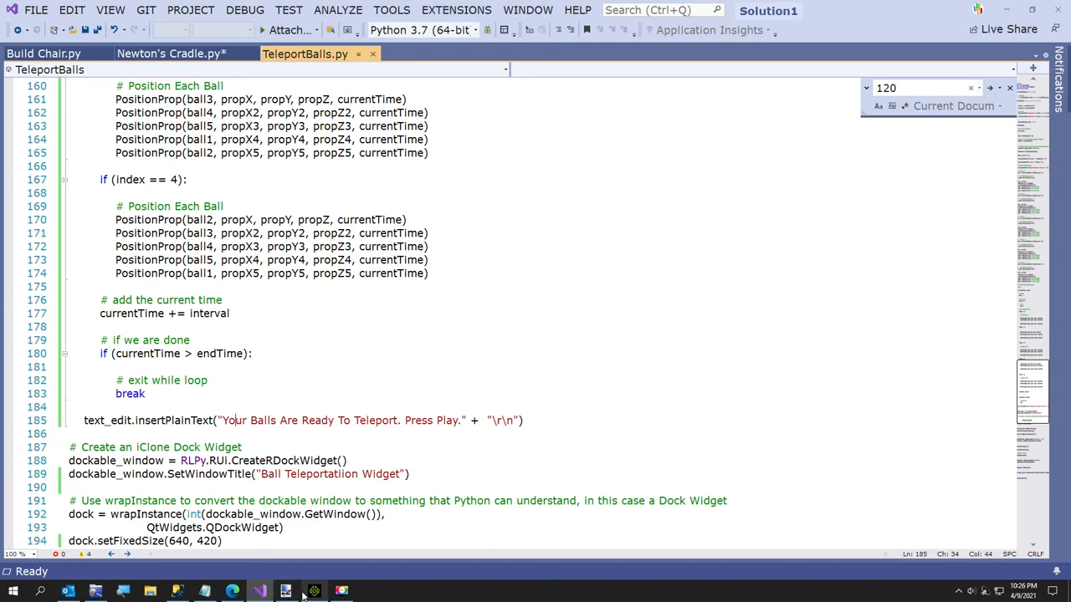
pyautogui.click(297, 420)
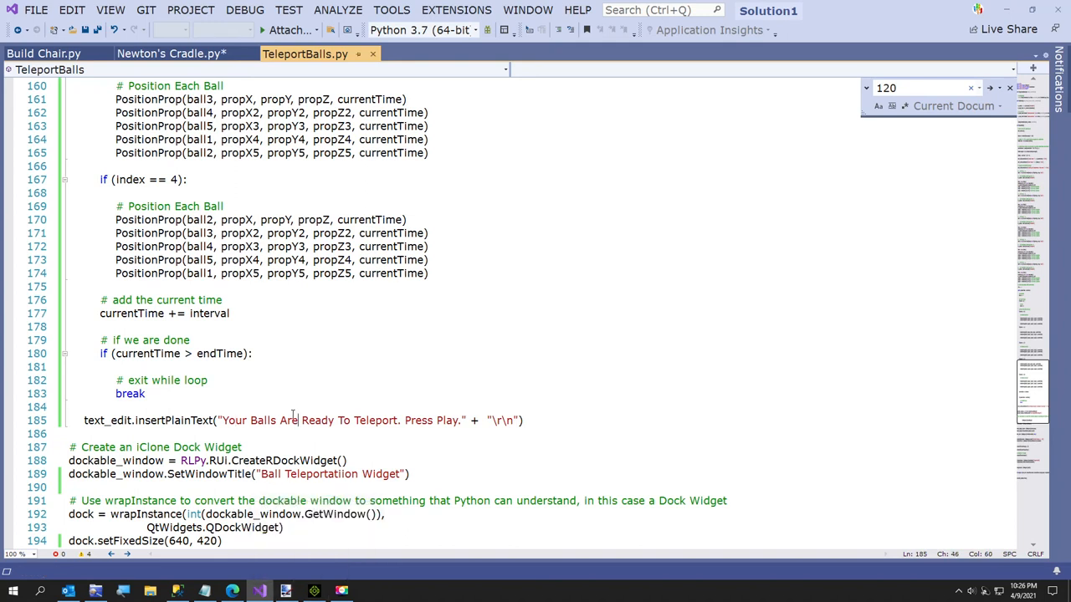